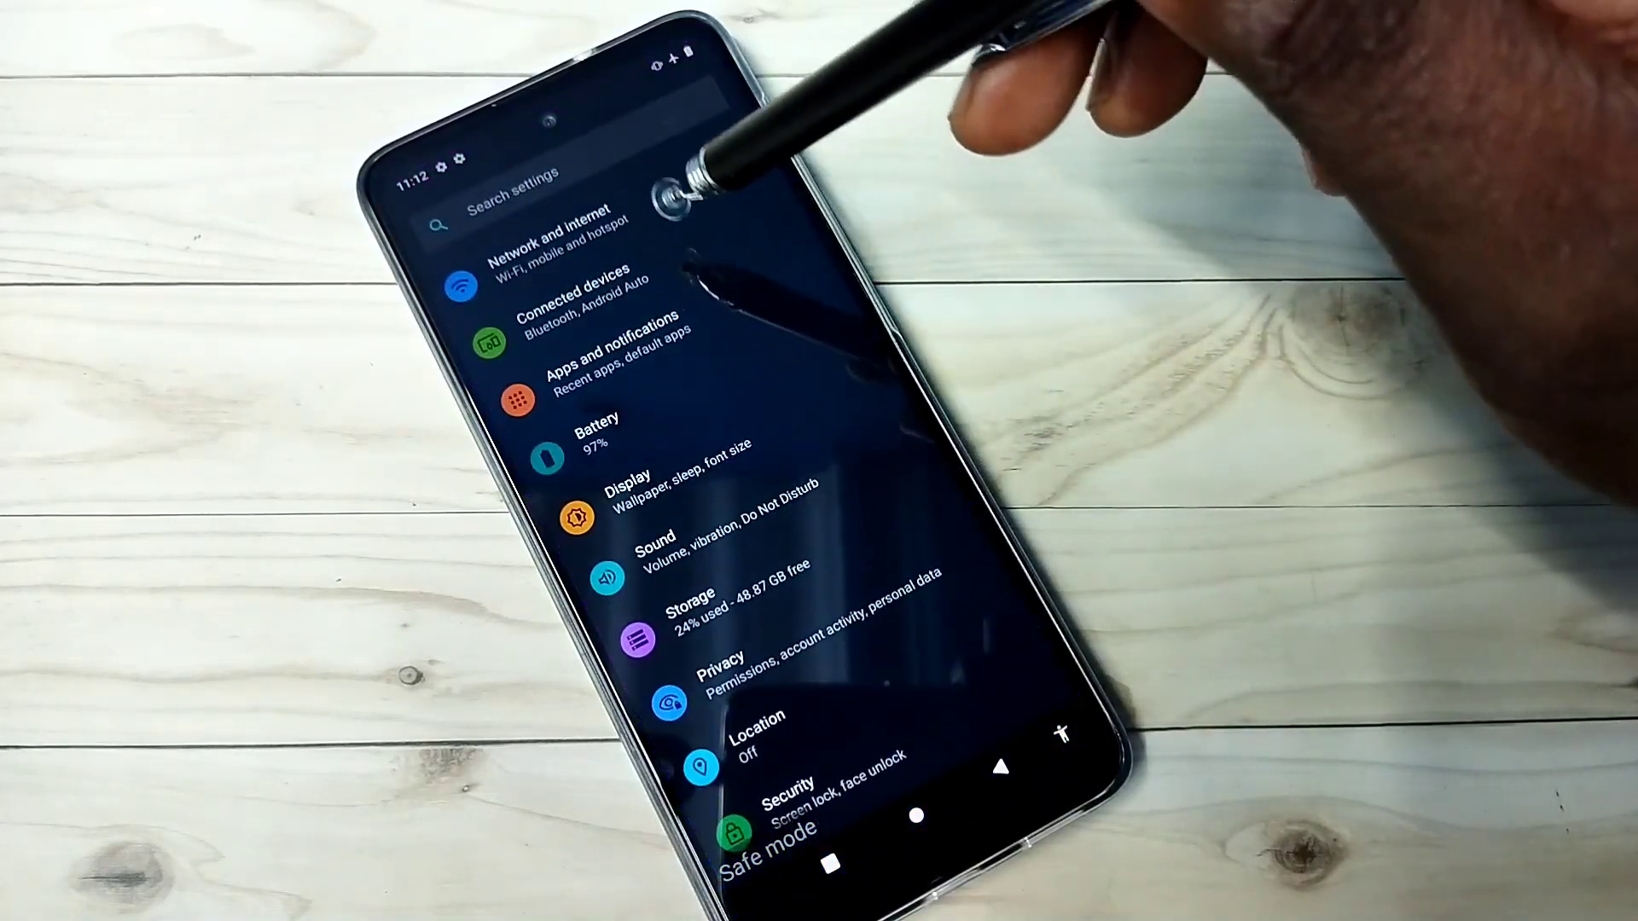
pyautogui.moveTo(721, 303)
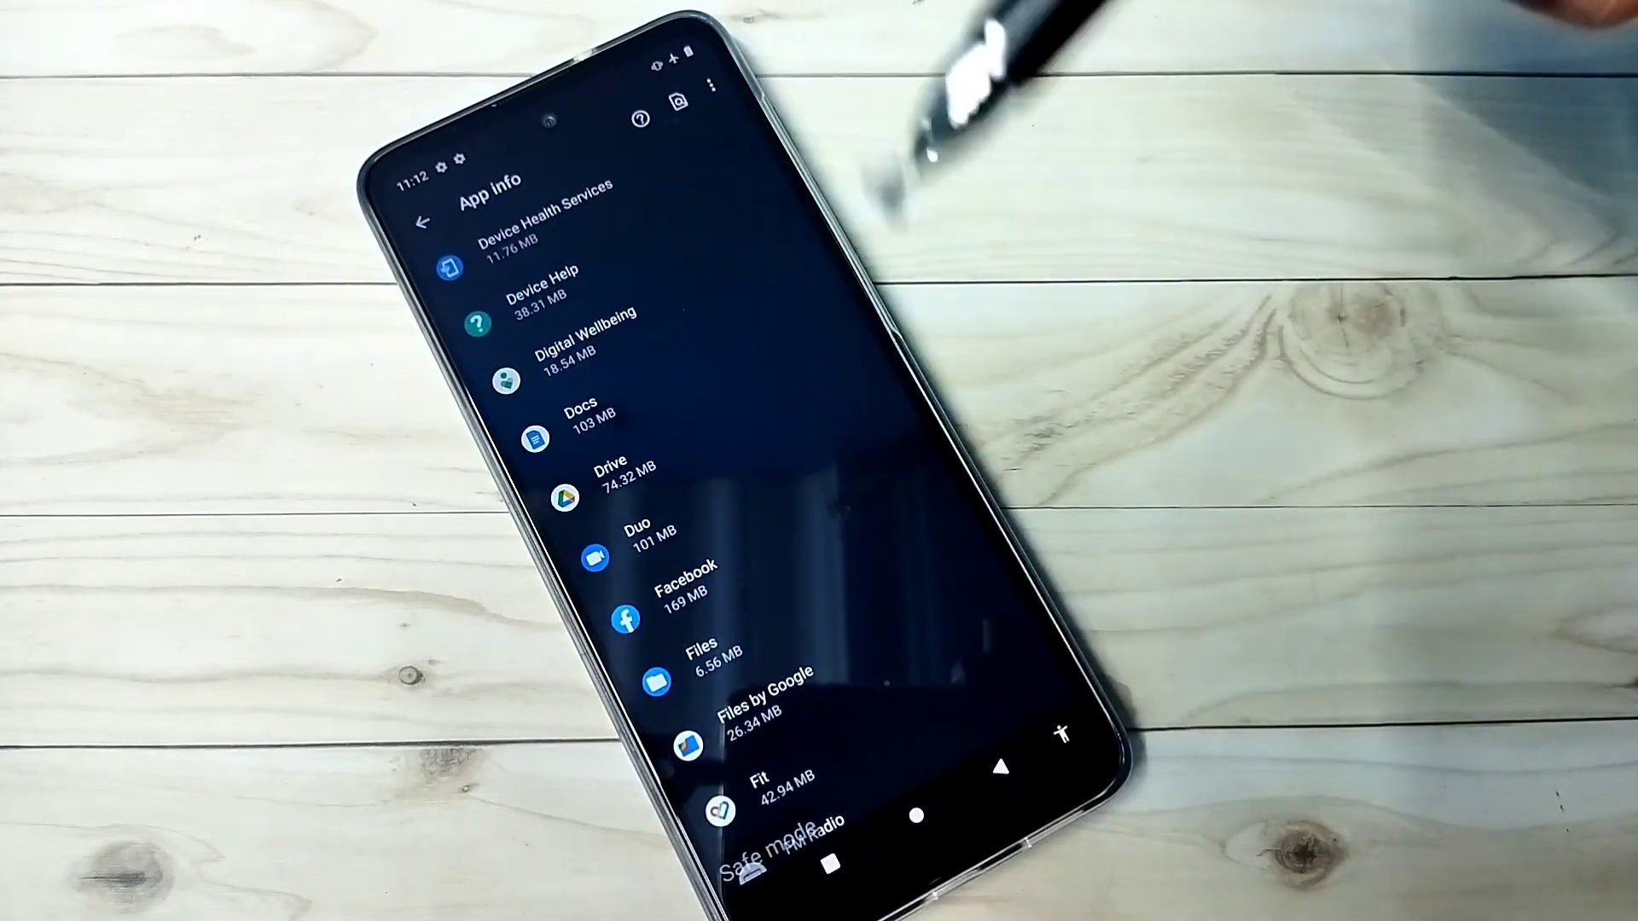
# - Show the App info list of all installed apps with their storage sizes
pyautogui.click(422, 223)
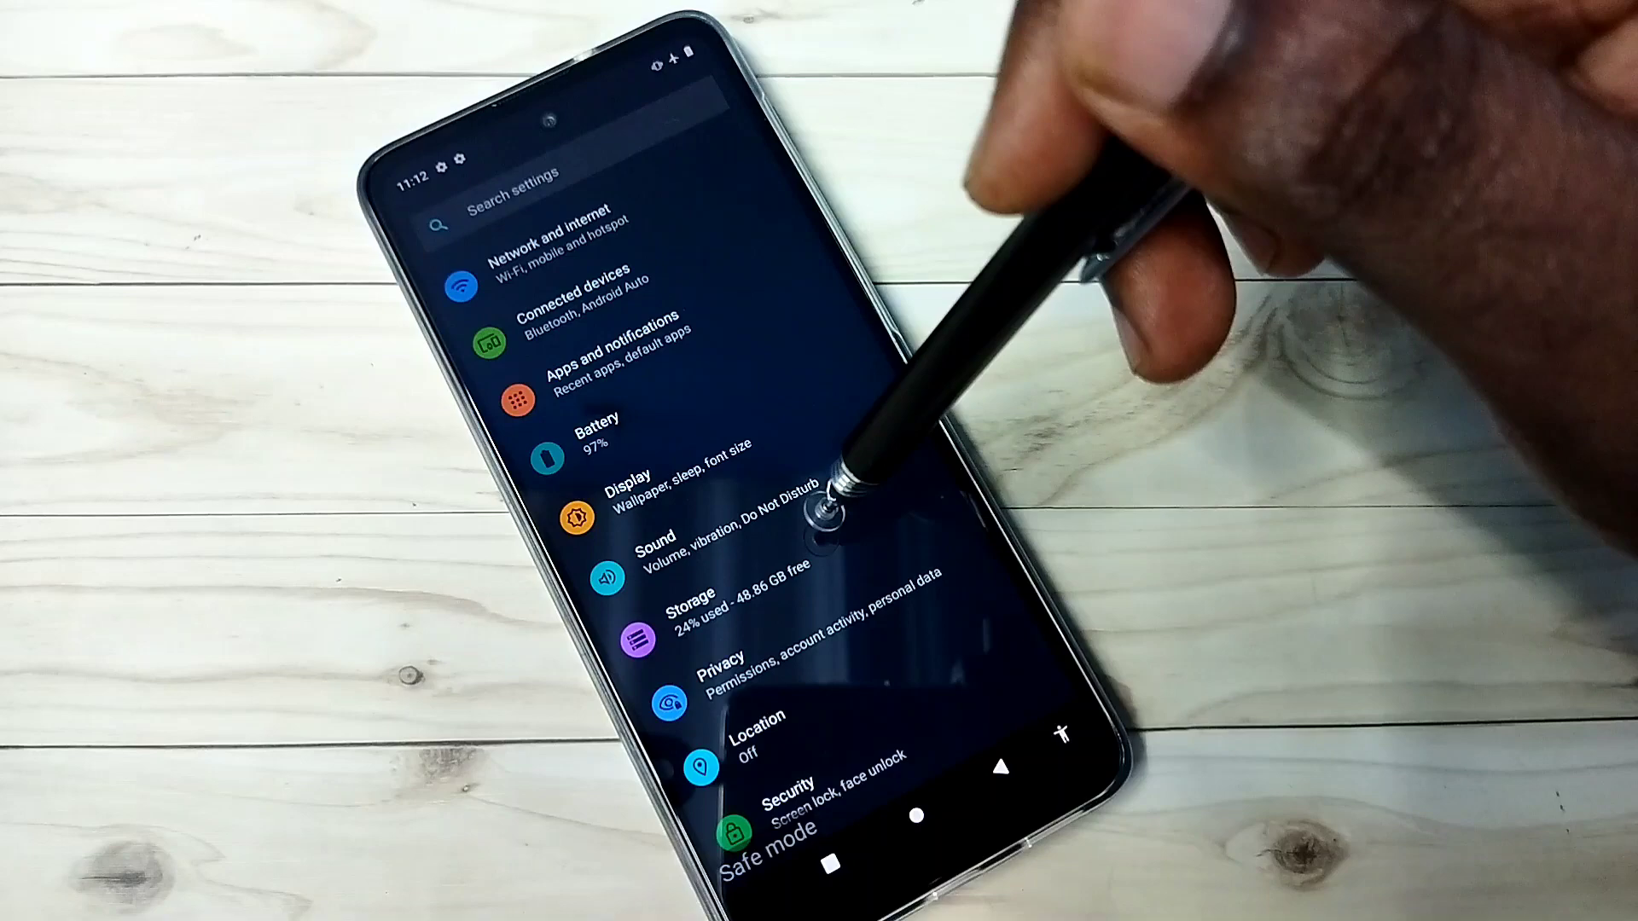
# - Scroll the main Settings menu down until System and About phone appear
pyautogui.scroll(-3)
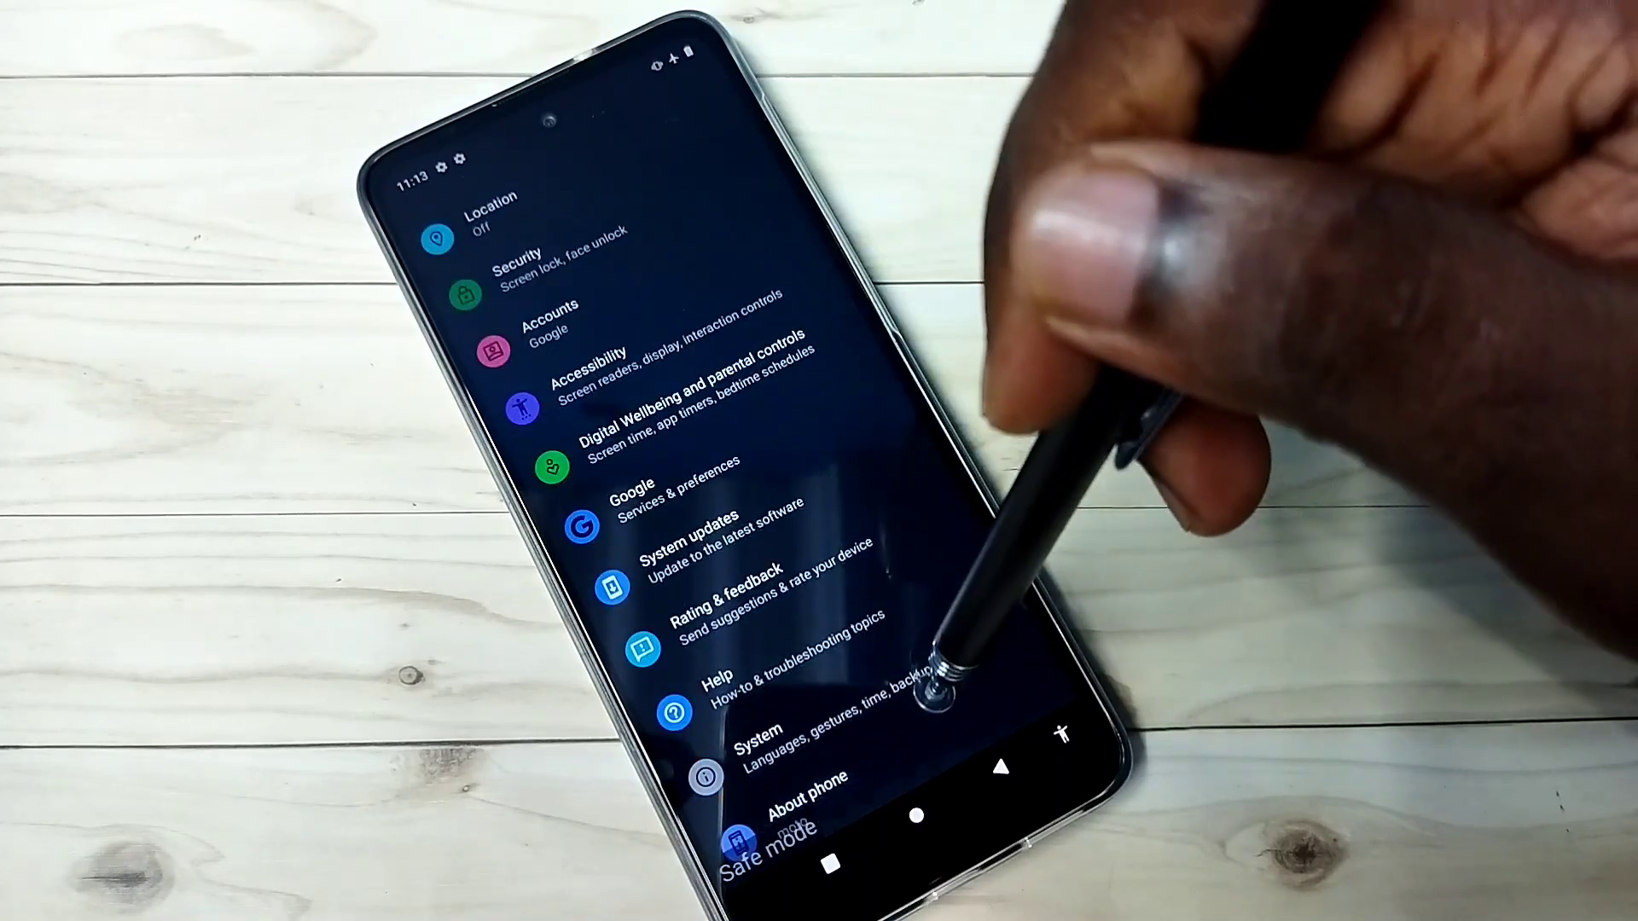